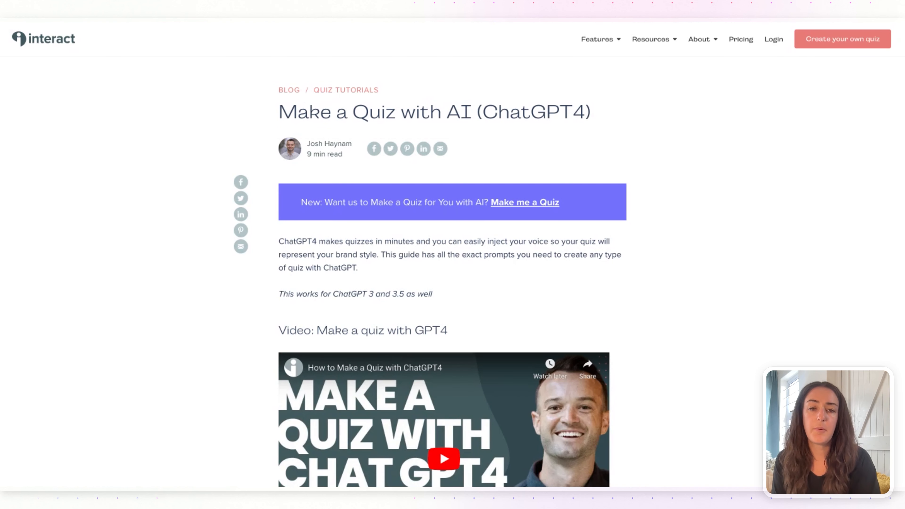
{"action": "mouse_move", "coordinate": [540, 157]}
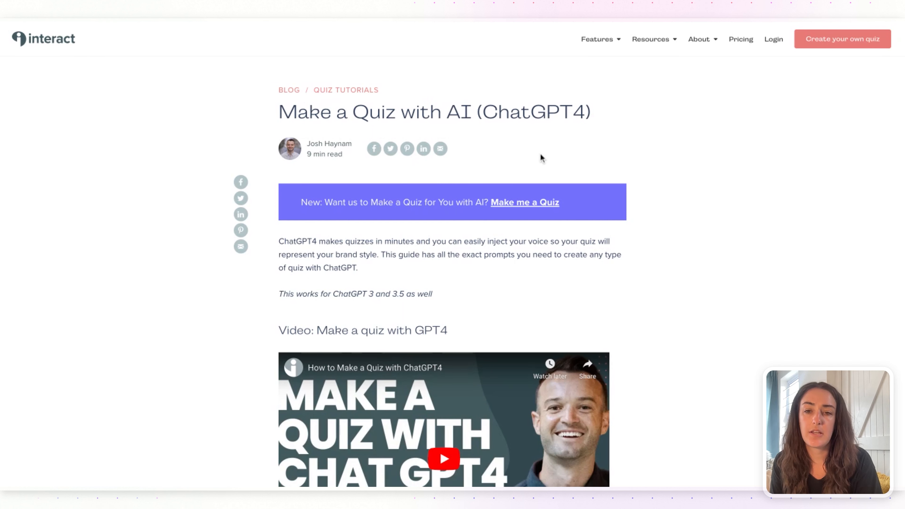
Bring the Types of Quizzes list and the GPT4 personality quiz section into view.
{"action": "left_click_drag", "start_coordinate": [279, 112], "coordinate": [462, 112]}
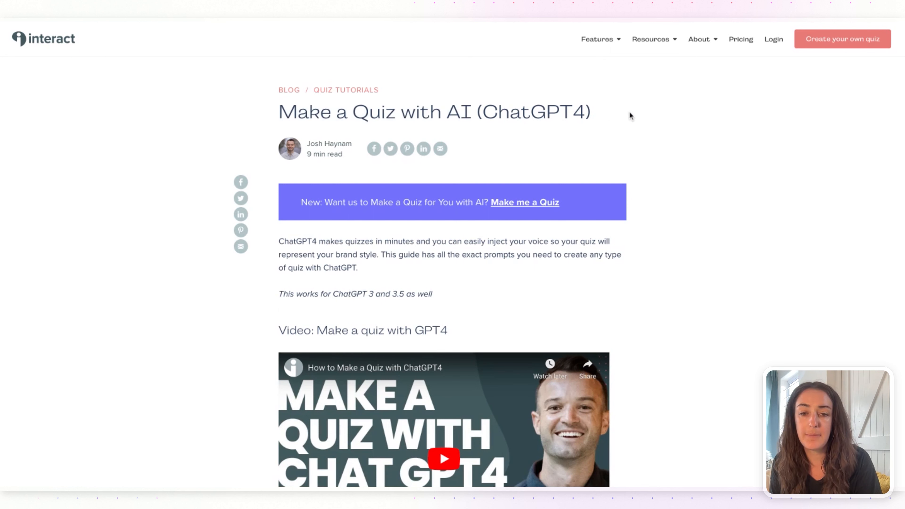
{"action": "mouse_move", "coordinate": [508, 133]}
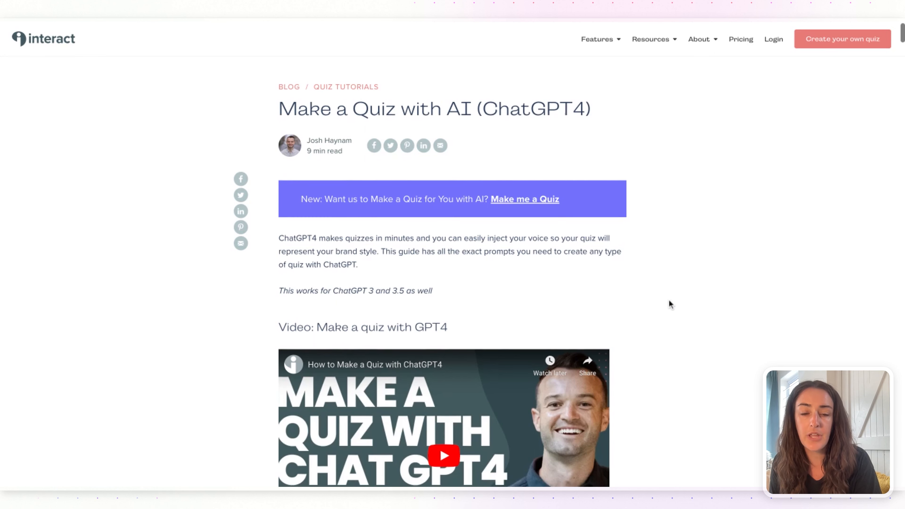
{"action": "scroll", "scroll_direction": "down", "scroll_amount": 3}
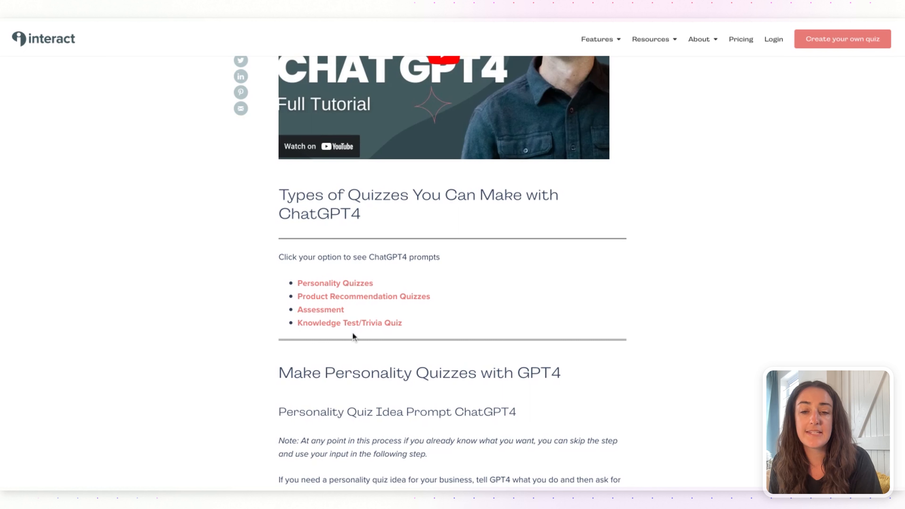
{"action": "mouse_move", "coordinate": [341, 289]}
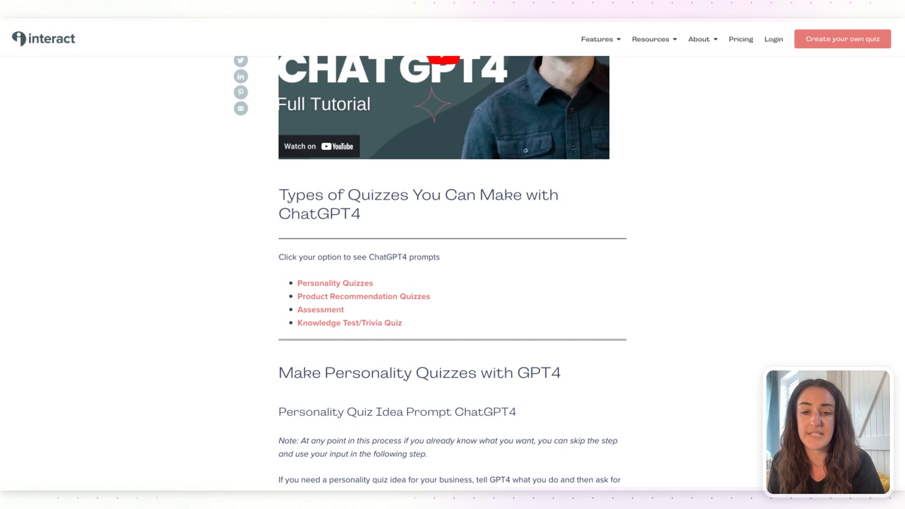
Read the Personality Quiz Idea Prompt and the Outcome Prompt, selecting the idea prompt text.
{"action": "scroll", "scroll_direction": "down", "scroll_amount": 3}
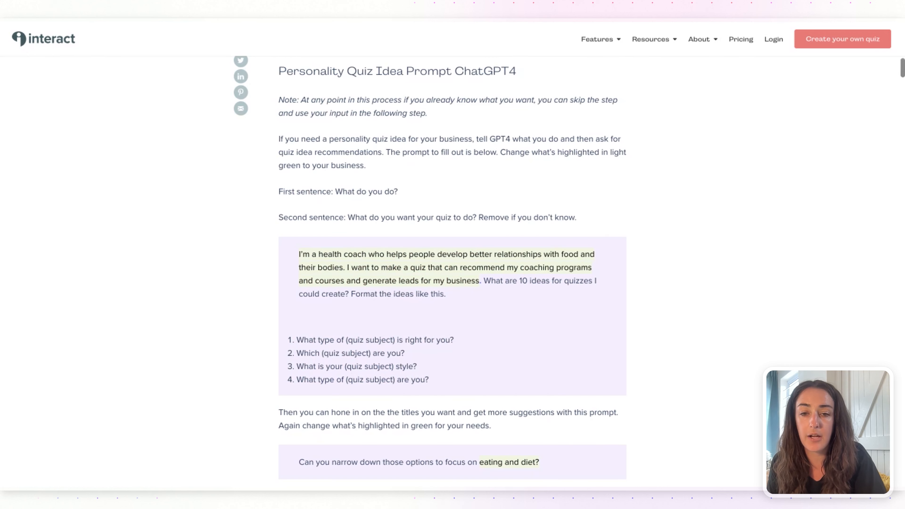
{"action": "scroll", "scroll_direction": "down", "scroll_amount": 3}
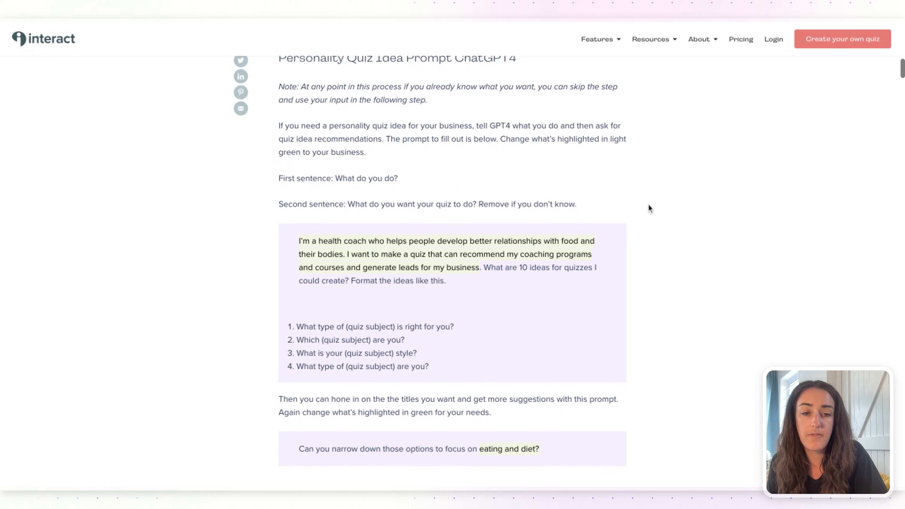
{"action": "scroll", "scroll_direction": "down", "scroll_amount": 3}
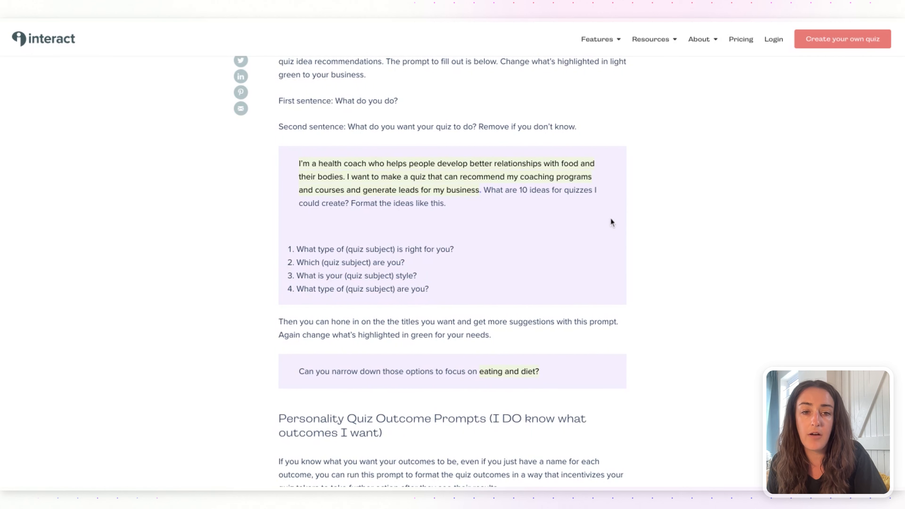
{"action": "scroll", "scroll_direction": "down", "scroll_amount": 3}
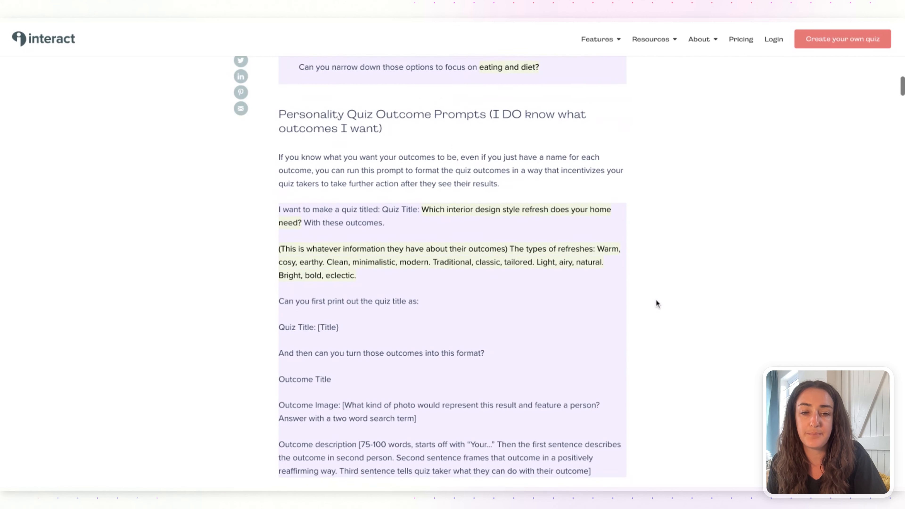
{"action": "scroll", "scroll_direction": "up", "scroll_amount": 3}
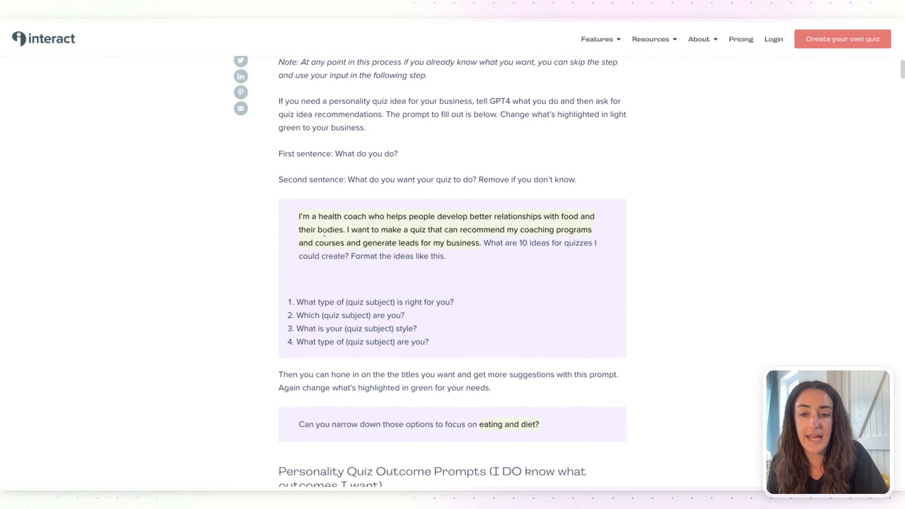
{"action": "left_click_drag", "start_coordinate": [298, 216], "coordinate": [479, 242]}
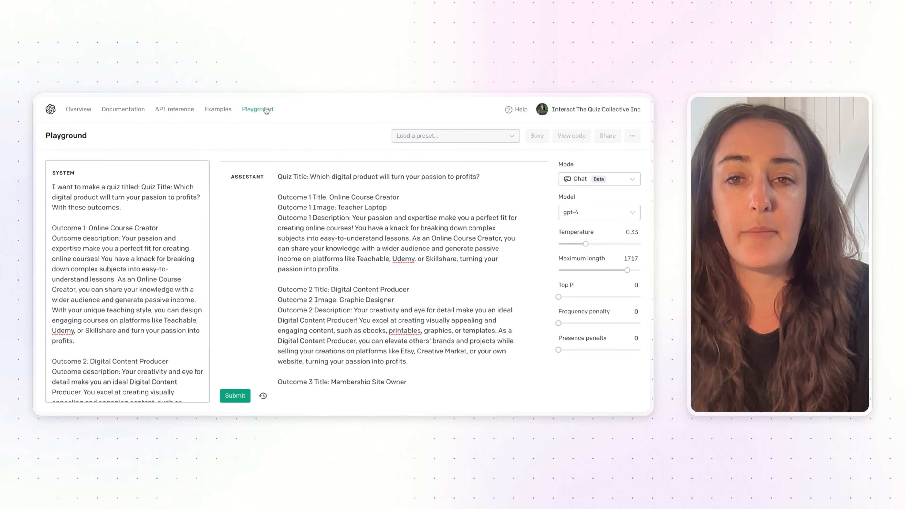
{"action": "mouse_move", "coordinate": [616, 217]}
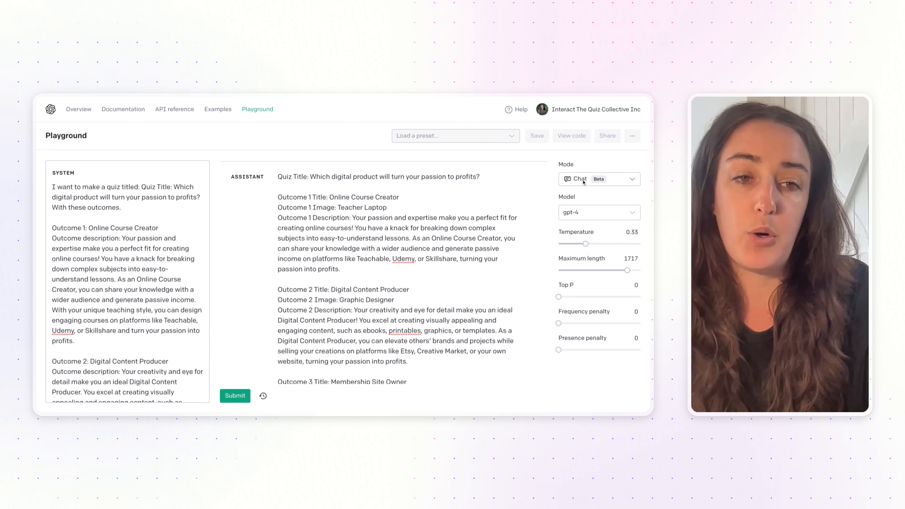
{"action": "mouse_move", "coordinate": [580, 214]}
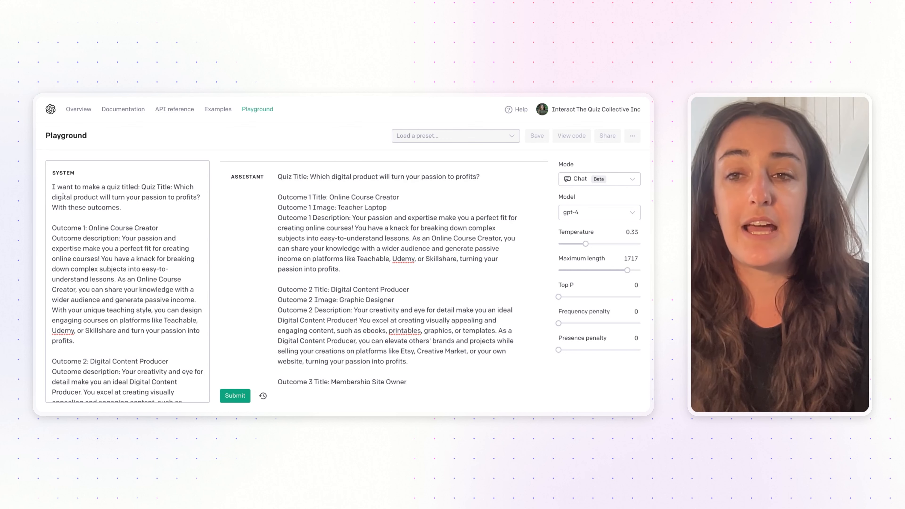
{"action": "mouse_move", "coordinate": [130, 185]}
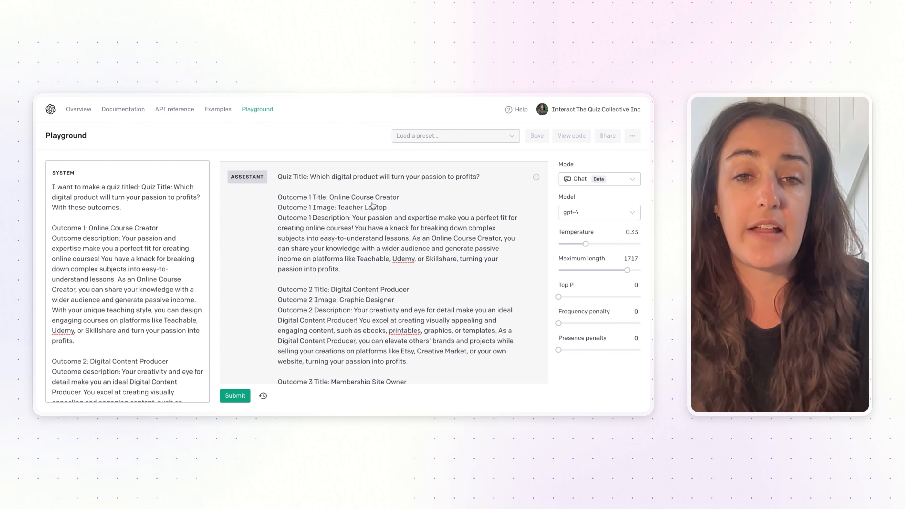
{"action": "scroll", "scroll_direction": "down", "scroll_amount": 3}
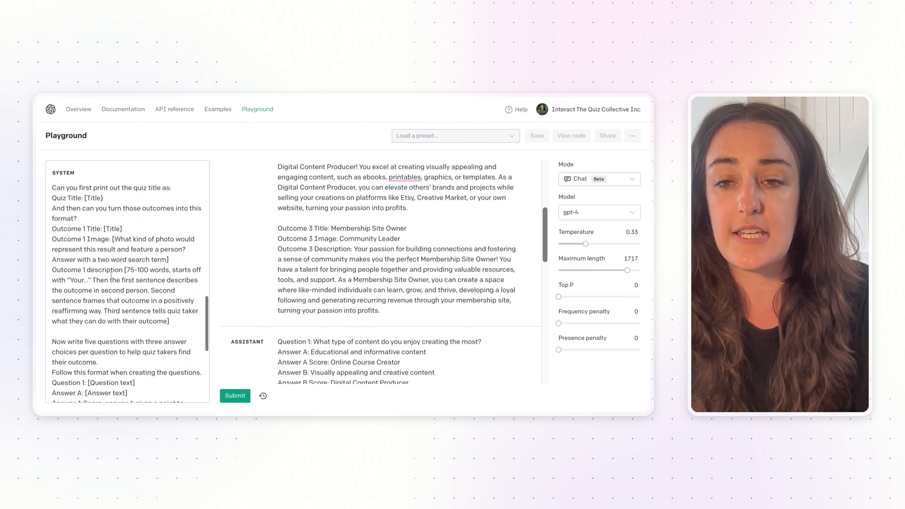
{"action": "scroll", "scroll_direction": "down", "scroll_amount": 3}
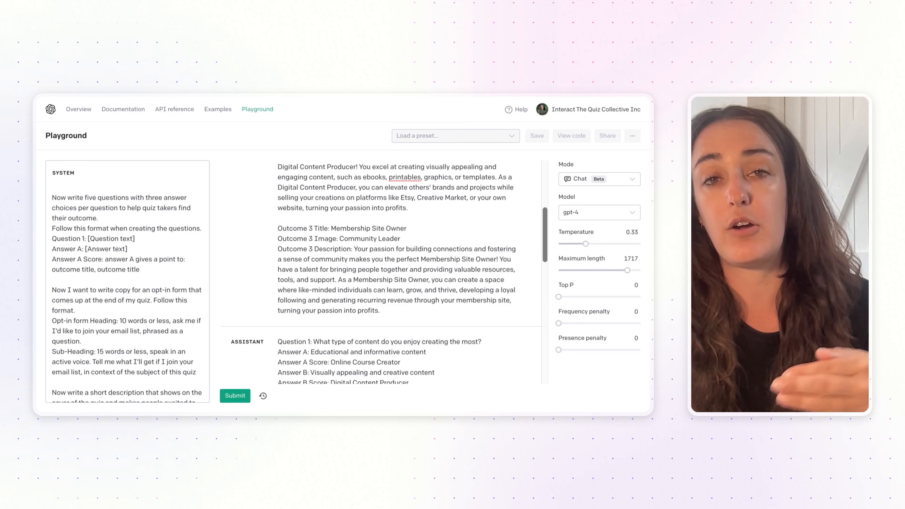
{"action": "scroll", "scroll_direction": "down", "scroll_amount": 3}
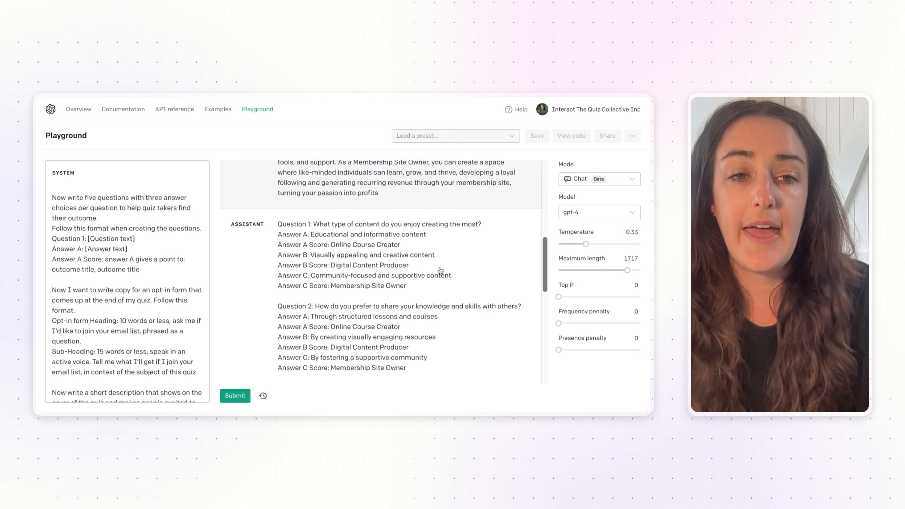
{"action": "scroll", "scroll_direction": "down", "scroll_amount": 3}
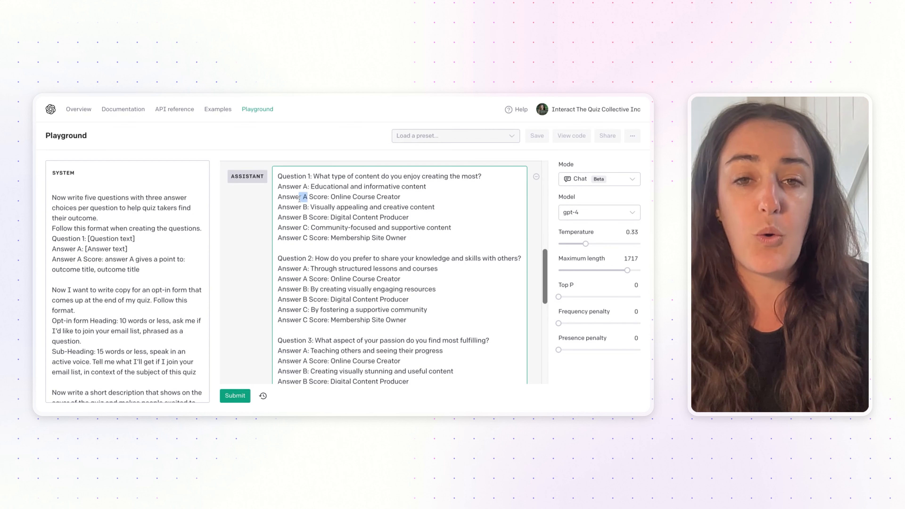
{"action": "left_click_drag", "start_coordinate": [299, 196], "coordinate": [401, 196]}
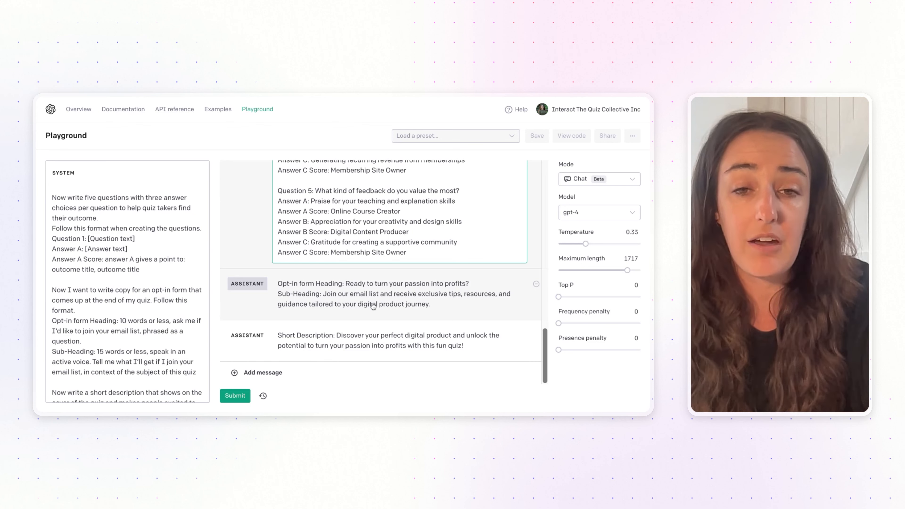
{"action": "mouse_move", "coordinate": [424, 300]}
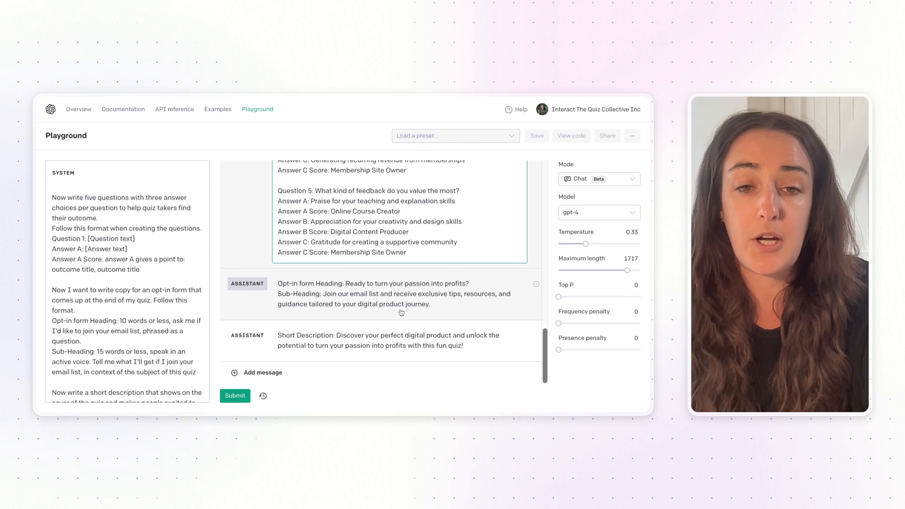
{"action": "mouse_move", "coordinate": [448, 313]}
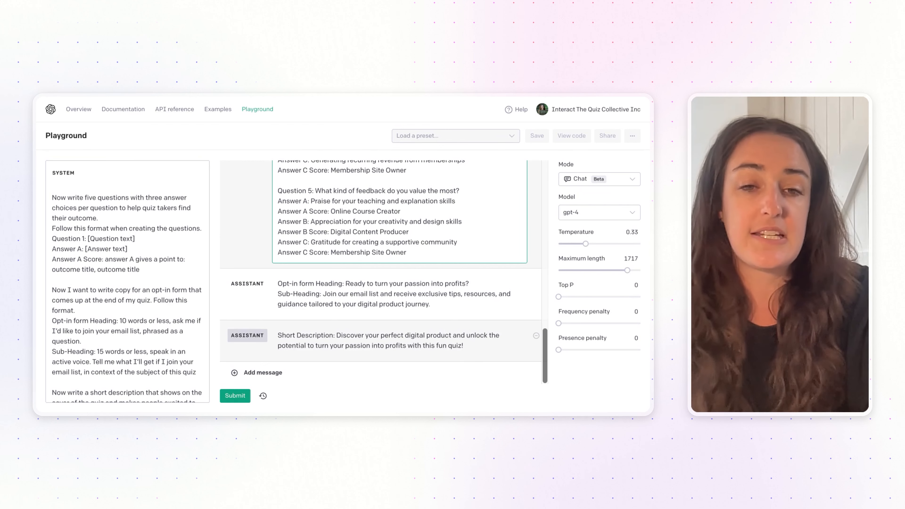
{"action": "mouse_move", "coordinate": [443, 340]}
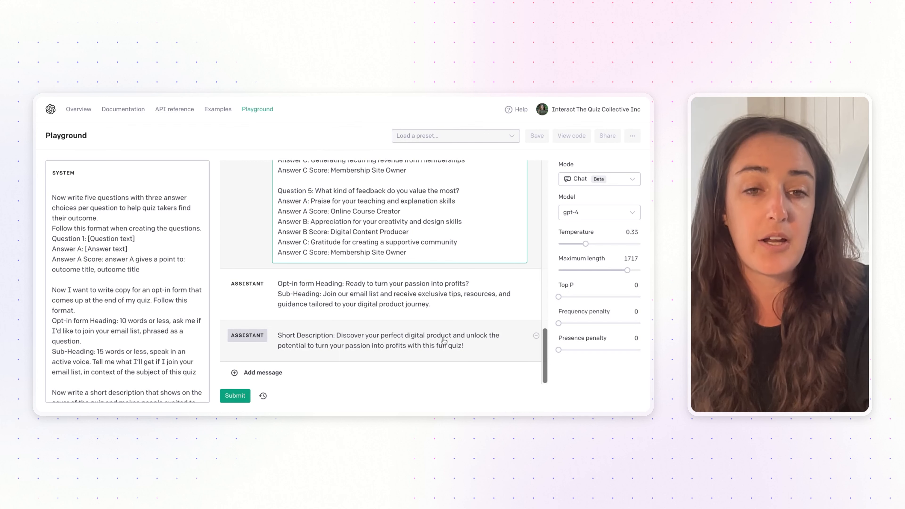
{"action": "mouse_move", "coordinate": [369, 357]}
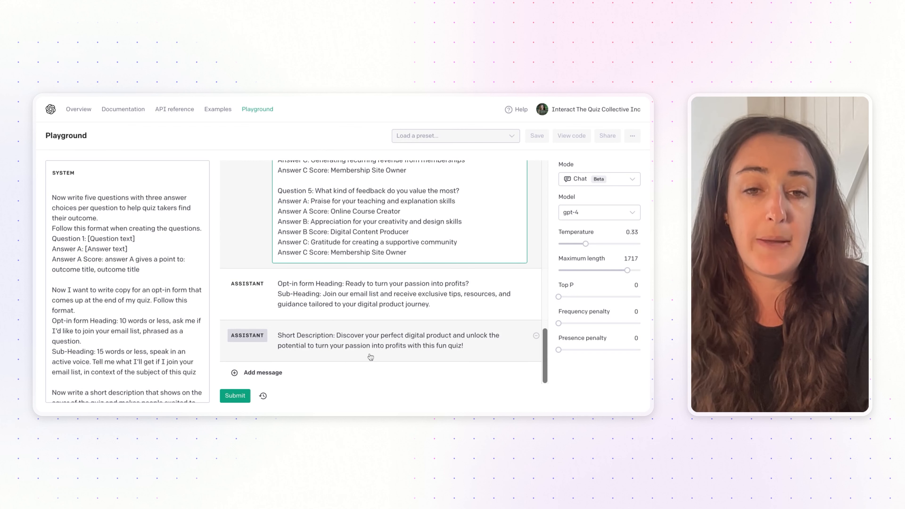
{"action": "mouse_move", "coordinate": [419, 358]}
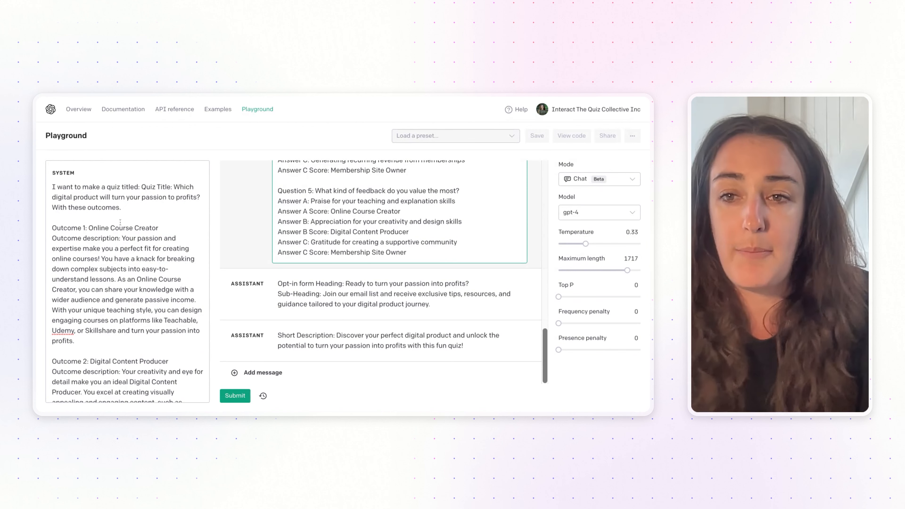
{"action": "scroll", "scroll_direction": "down", "scroll_amount": 3}
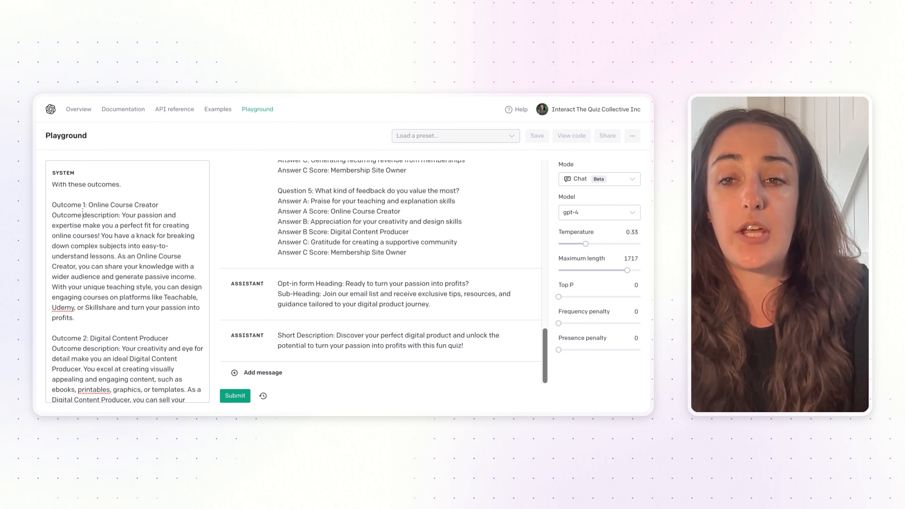
{"action": "left_click_drag", "start_coordinate": [82, 215], "coordinate": [148, 307]}
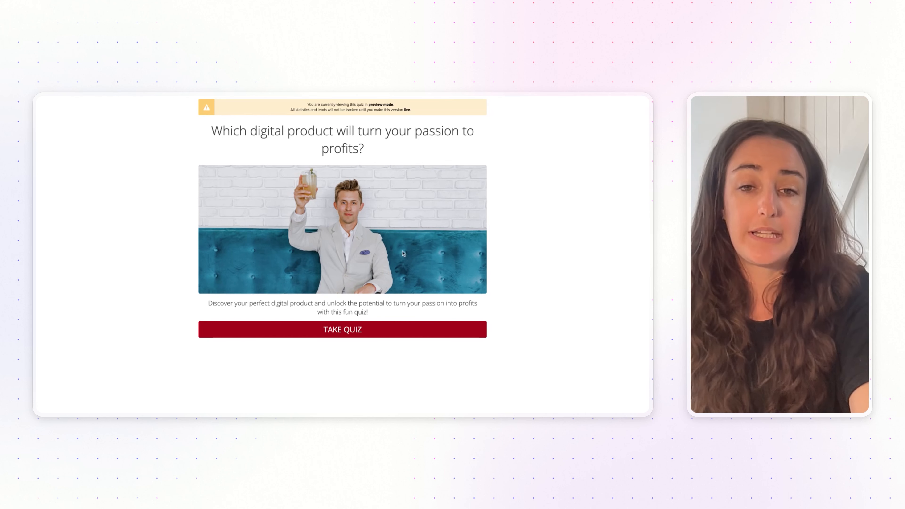
Take the quiz from its cover and skip the email sign-up to reach the An Online Course! result.
{"action": "left_click", "coordinate": [342, 329]}
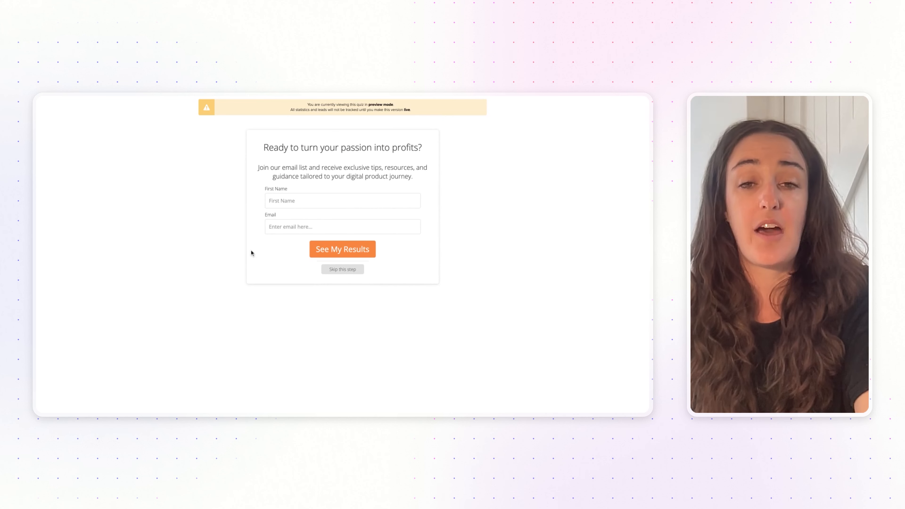
{"action": "mouse_move", "coordinate": [403, 320]}
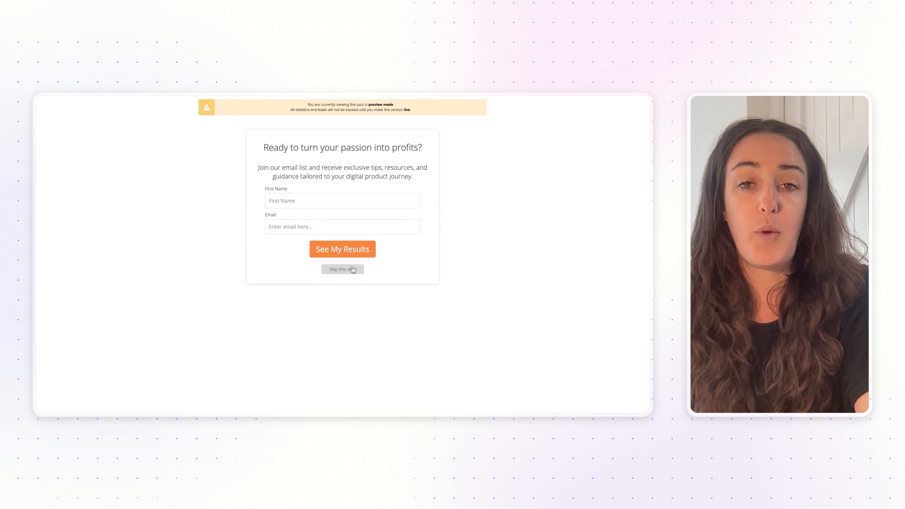
{"action": "left_click", "coordinate": [342, 269]}
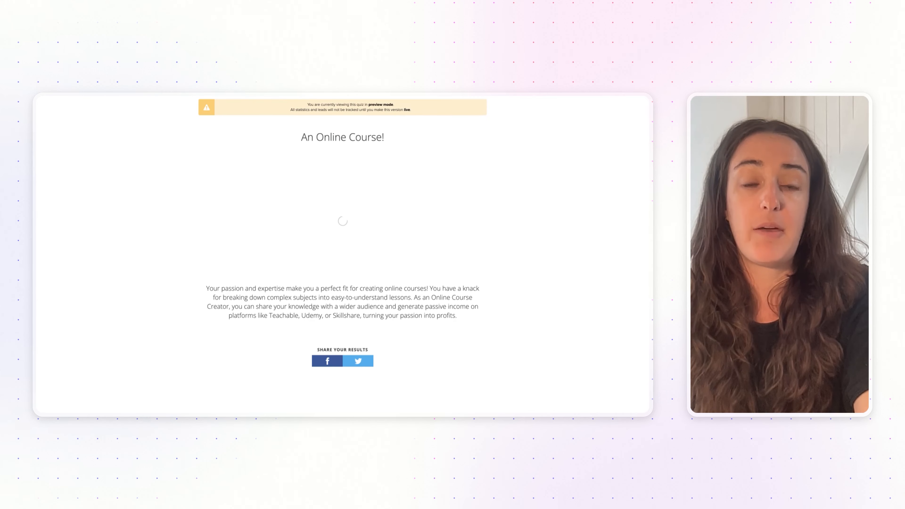